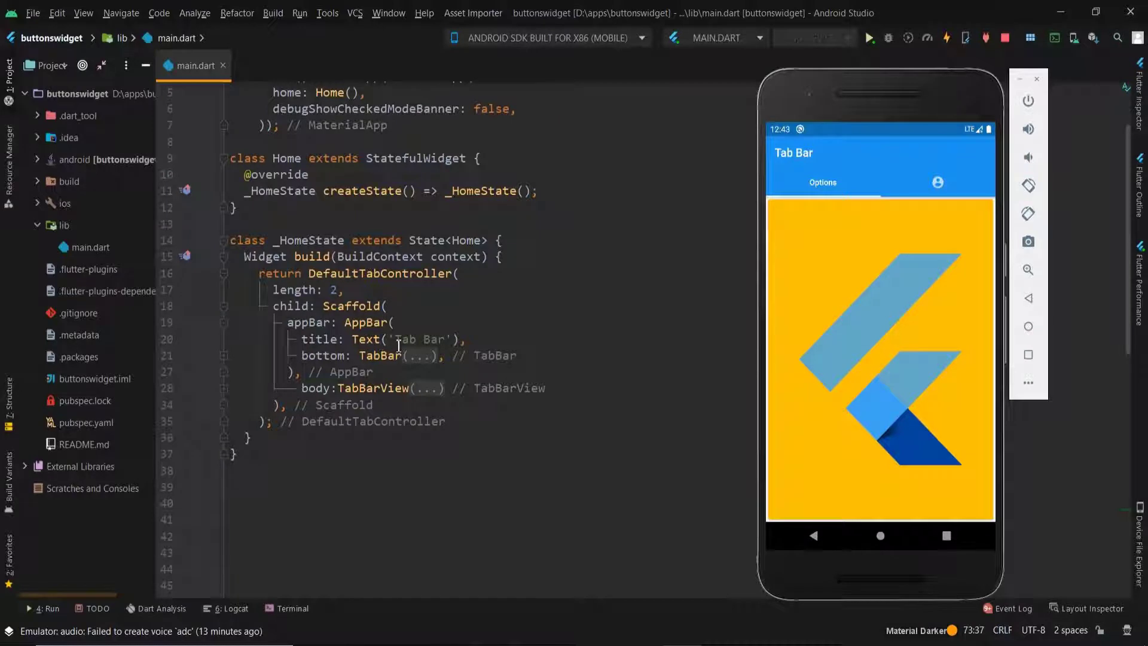
Step: Switch the running demo app to the account tab showing the purple umbrella page
double_click(418, 339)
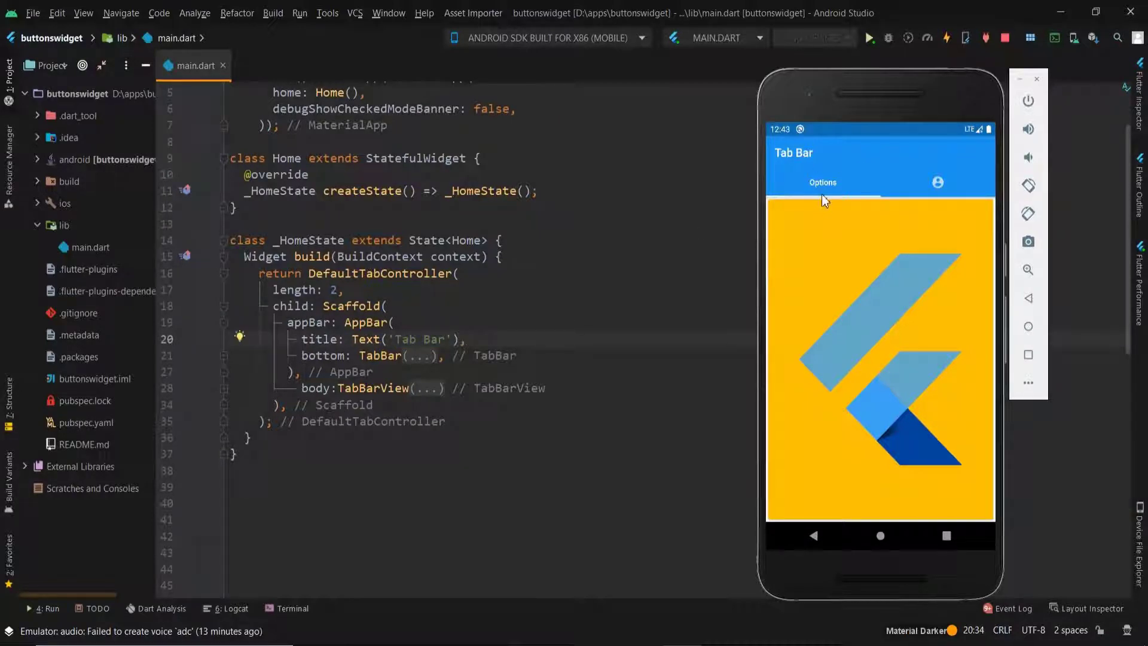
click(937, 182)
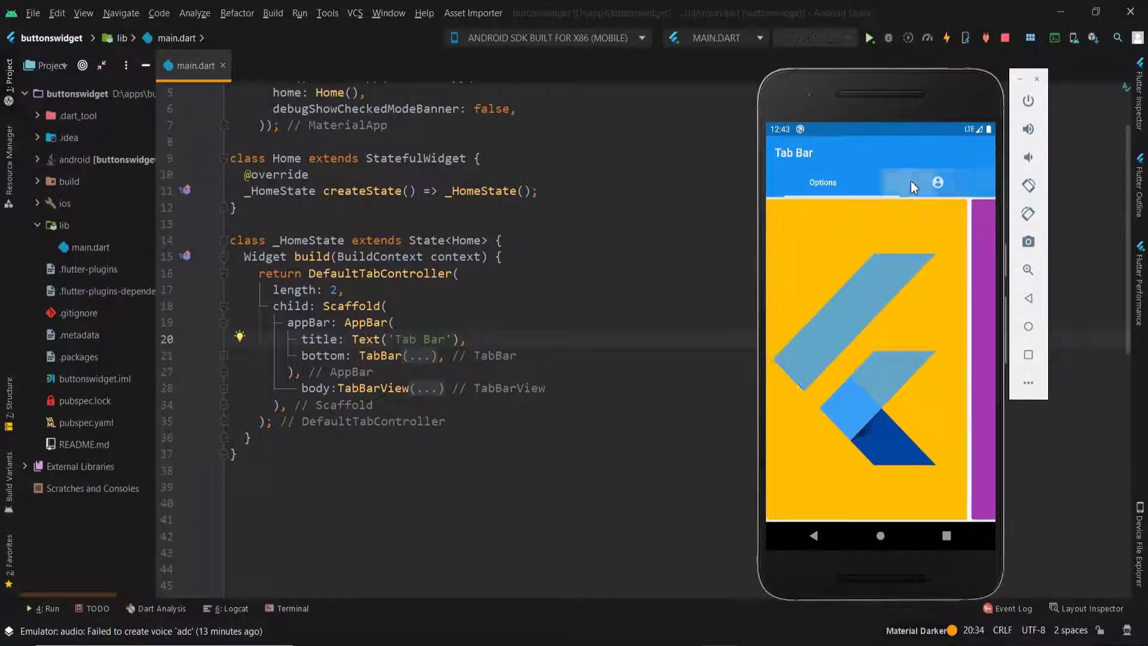
click(937, 182)
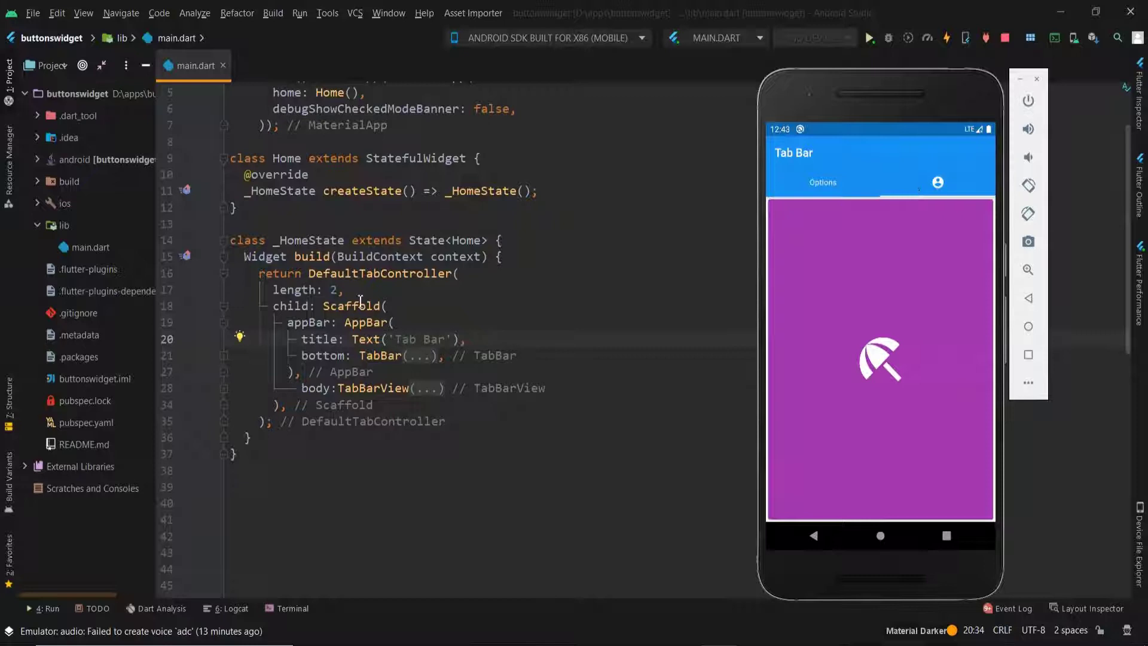
Step: Highlight the DefaultTabController and TabBar names in the existing code
double_click(397, 273)
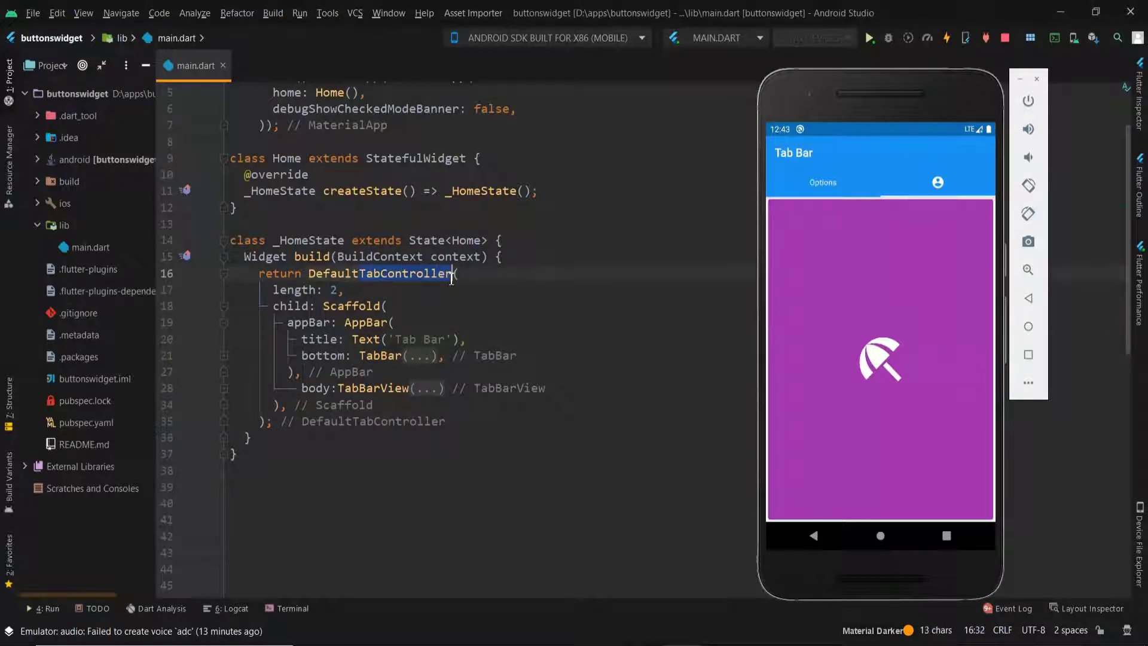
click(380, 355)
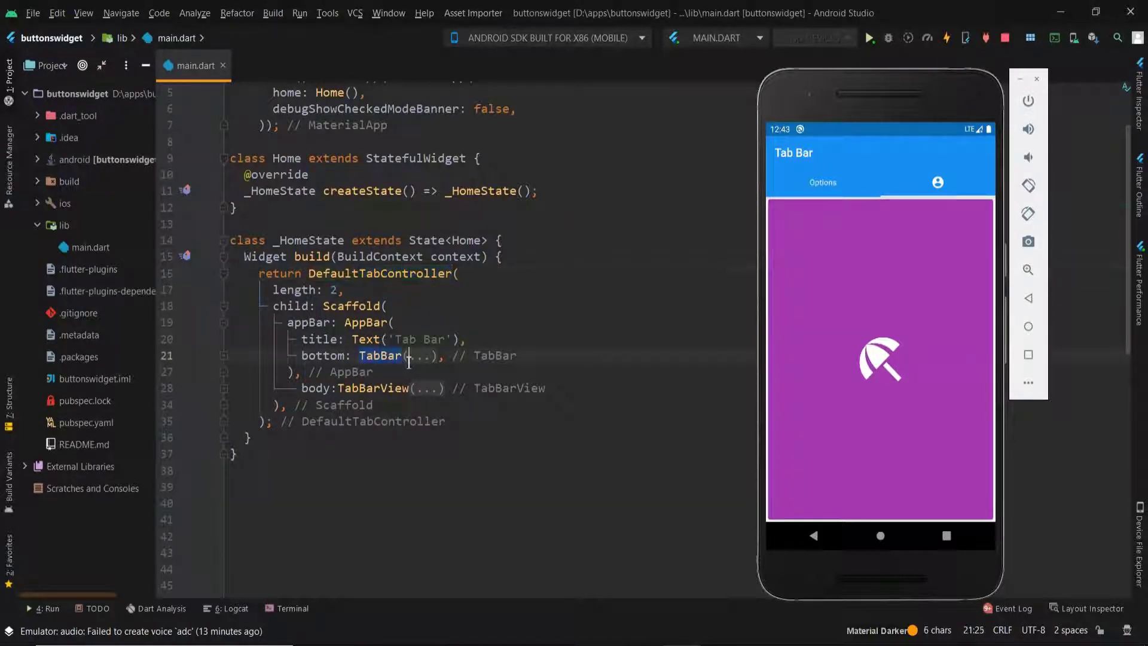
click(357, 387)
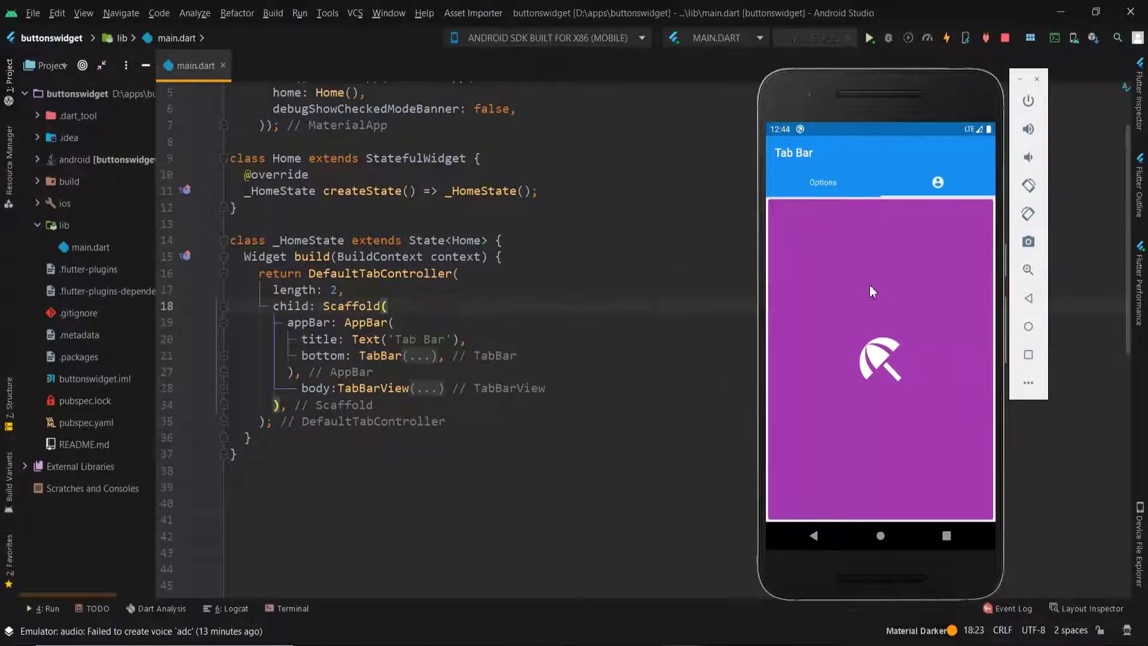
mouse_move(891, 259)
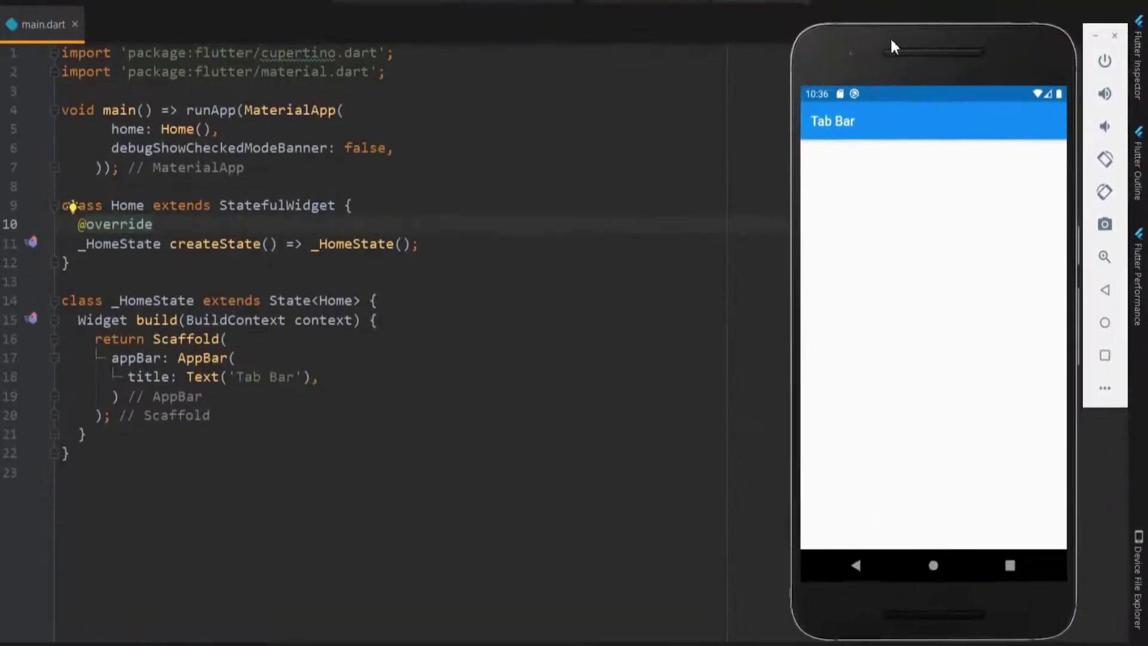
Step: Give the AppBar a bottom TabBar via the autocomplete suggestion
click(321, 377)
text(bottom:)
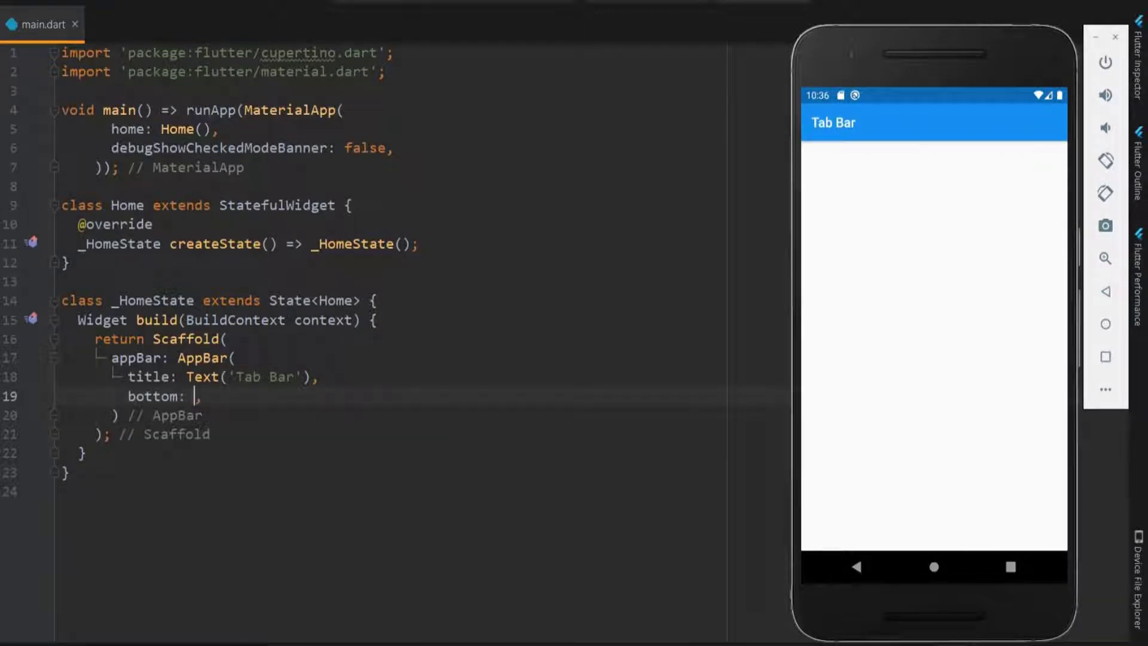
text(T)
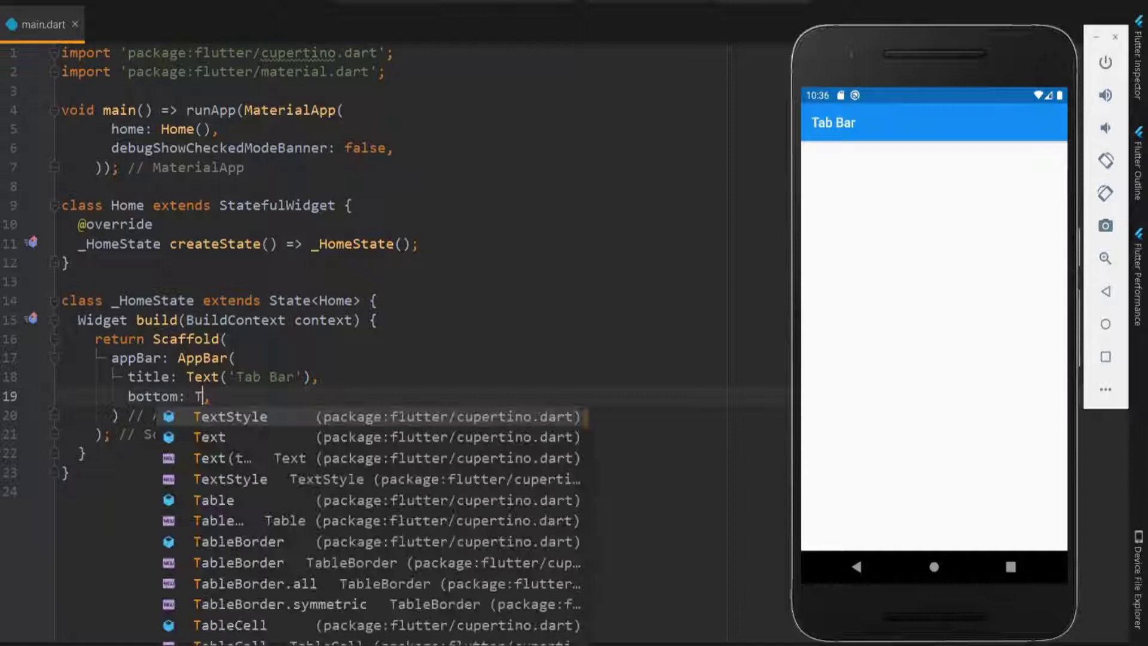
text(abBar)
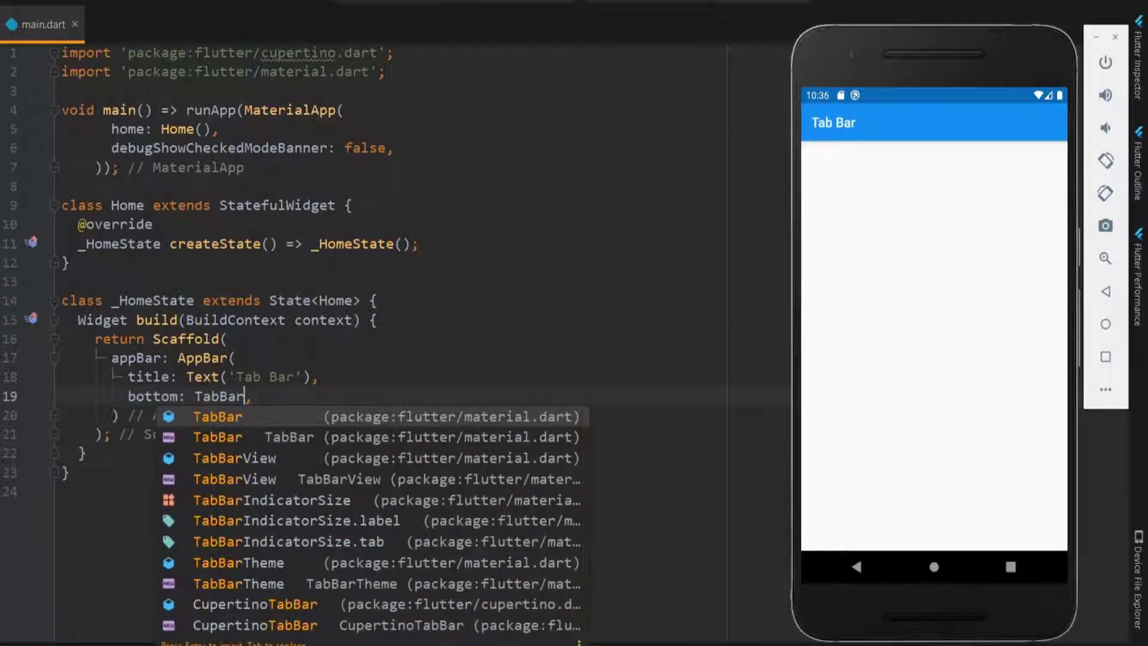
click(218, 416)
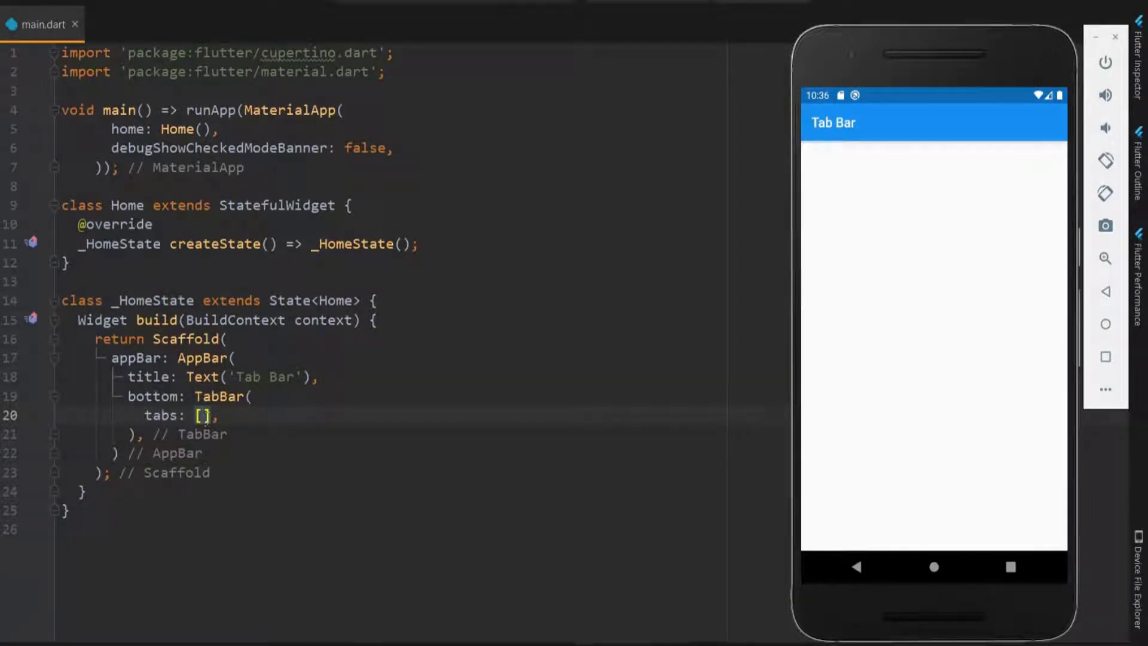
Step: Fill the TabBar with an 'Options' text tab and an account_circle icon tab
text(Tab(),)
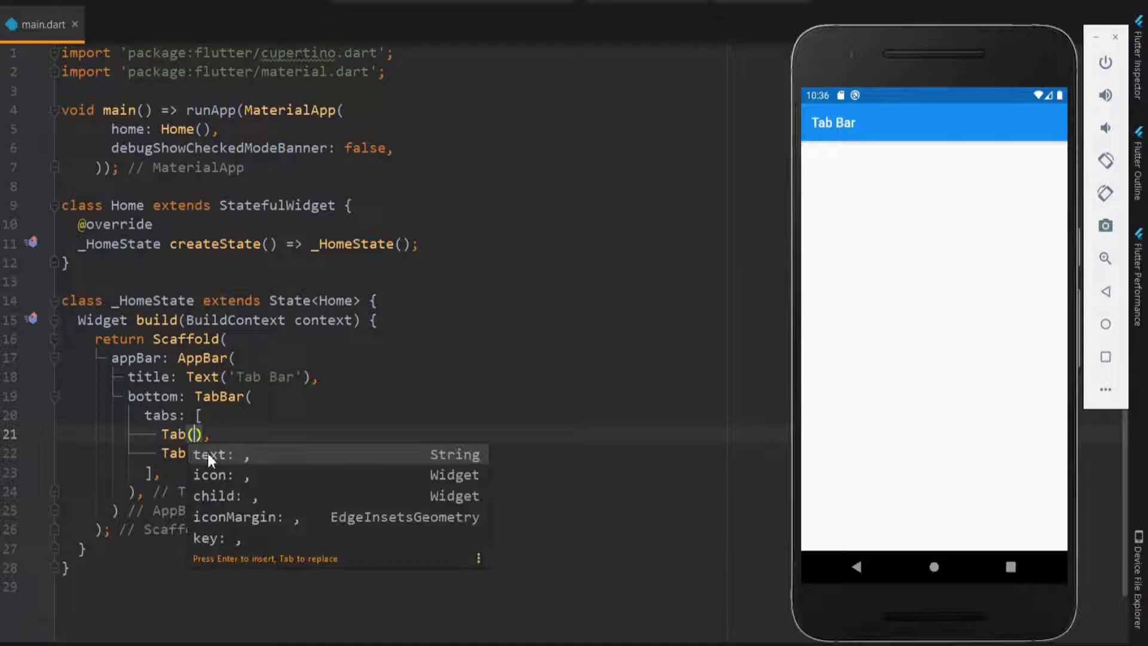
key(Enter)
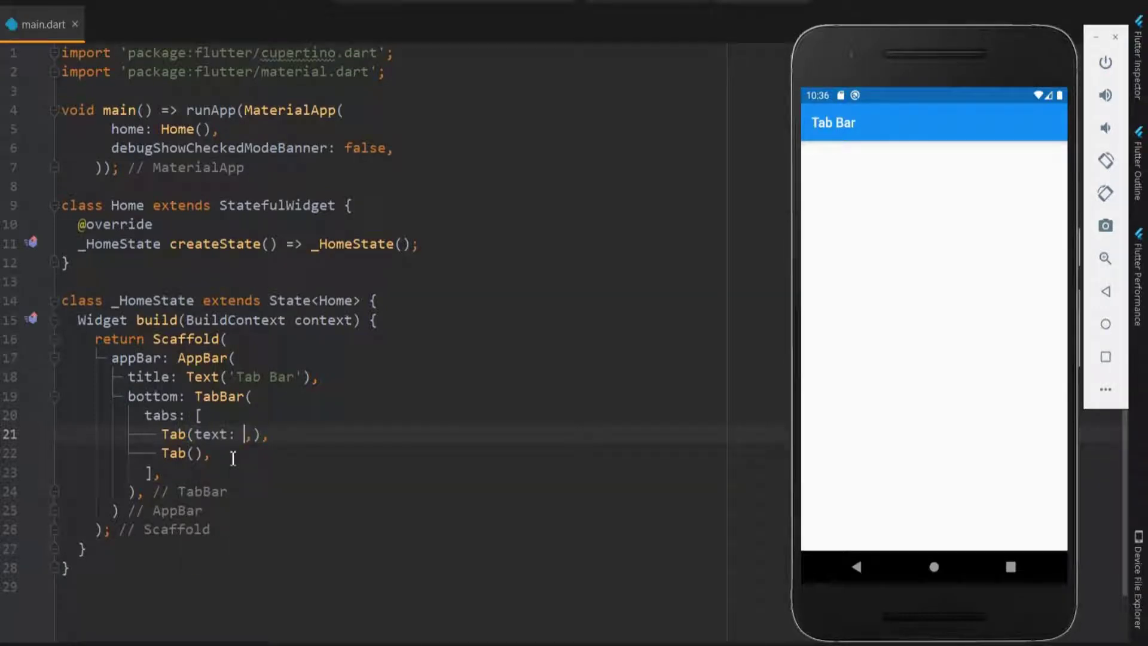
text(')
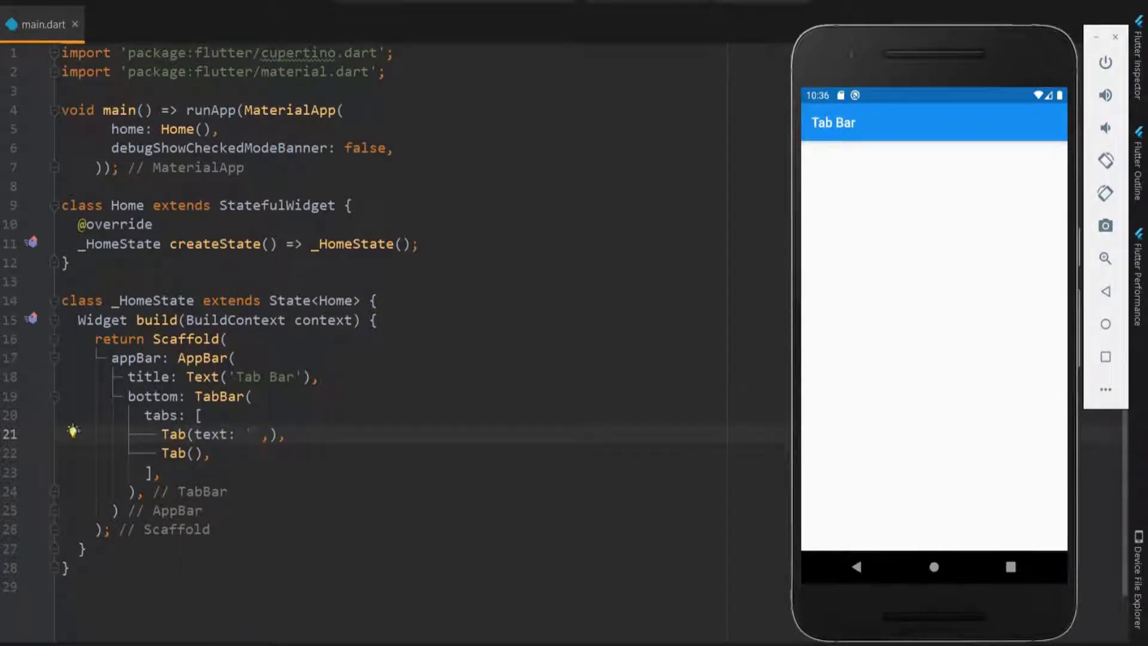
text(Options)
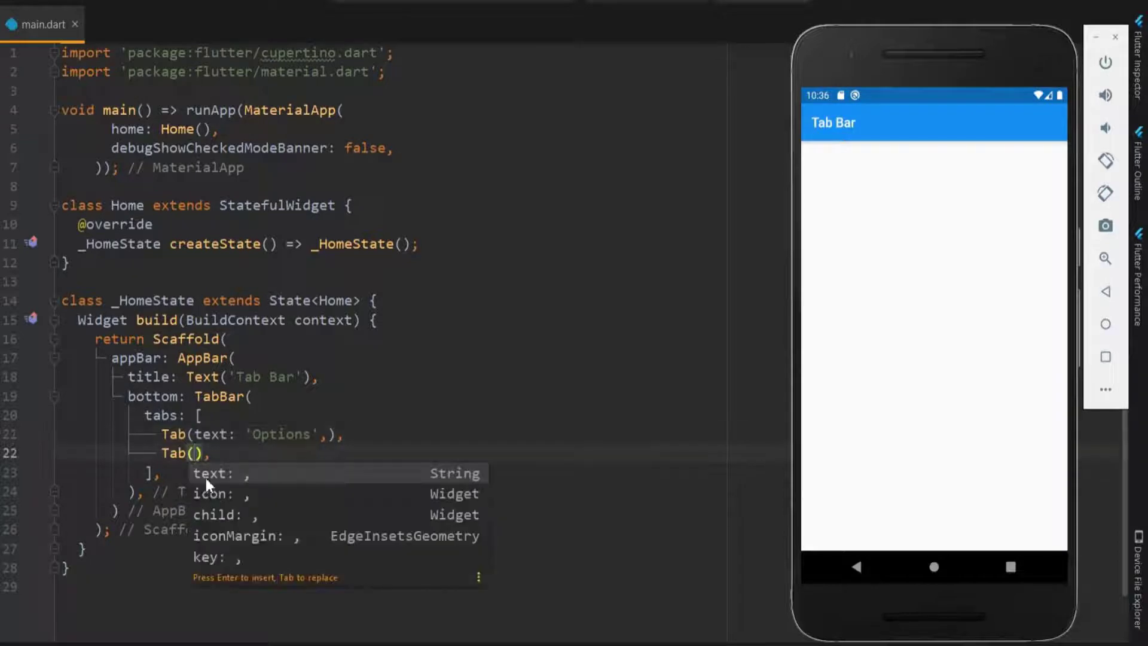
text(icon: Icon(Icons.account_circle)
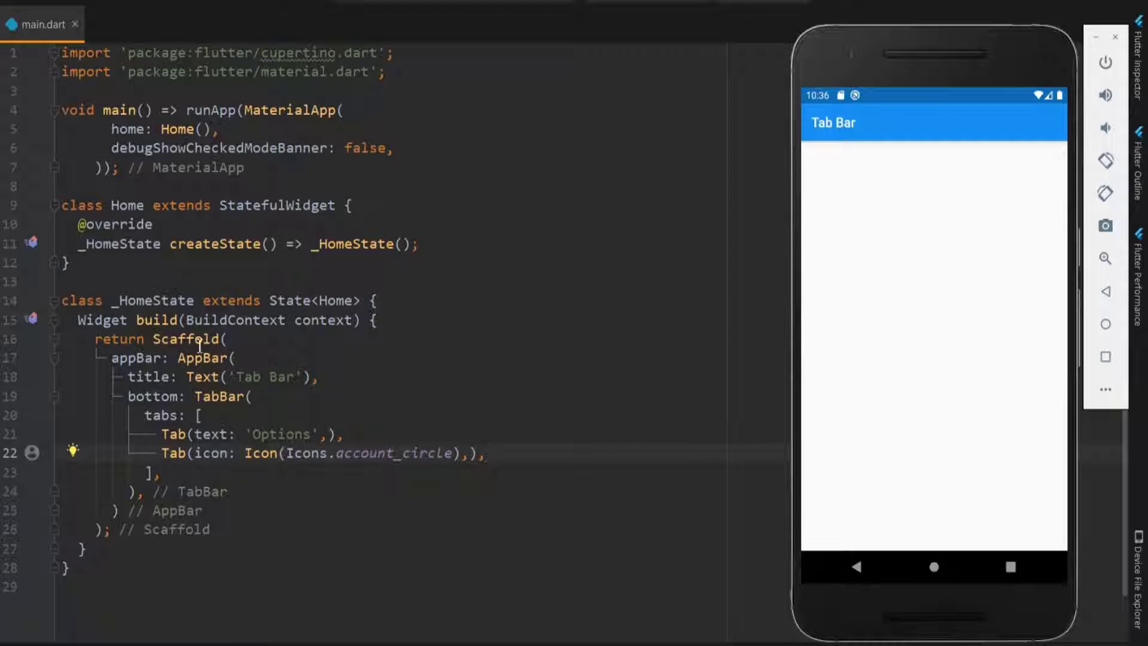
Step: Wrap the Scaffold in a DefaultTabController with length 2 using the quick fix
click(72, 338)
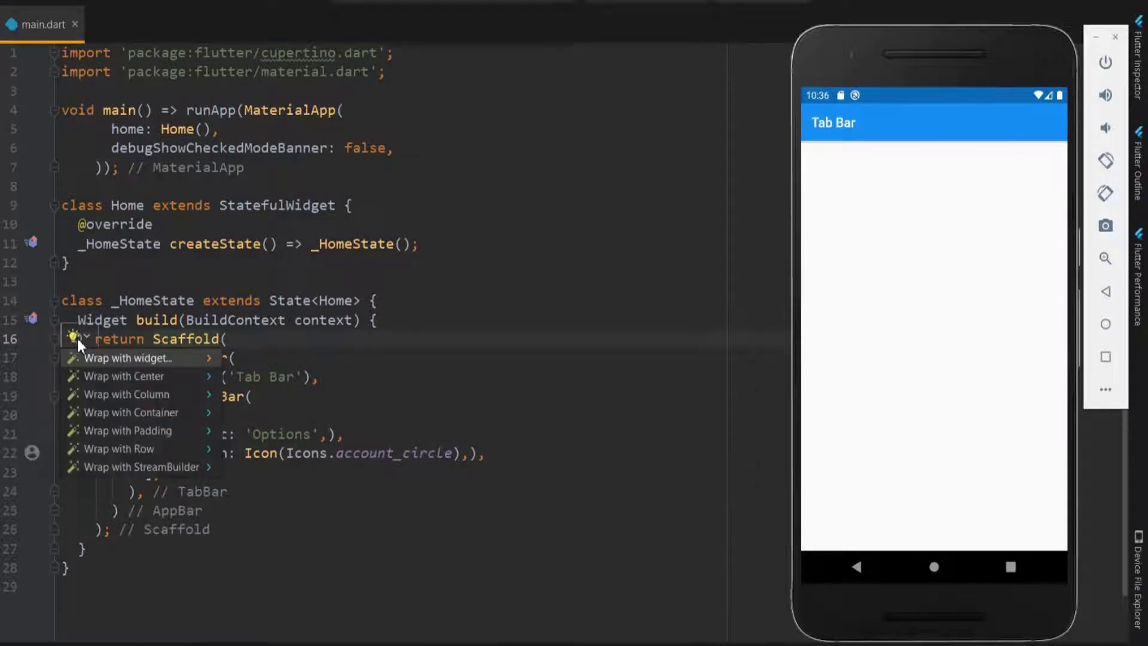
click(132, 357)
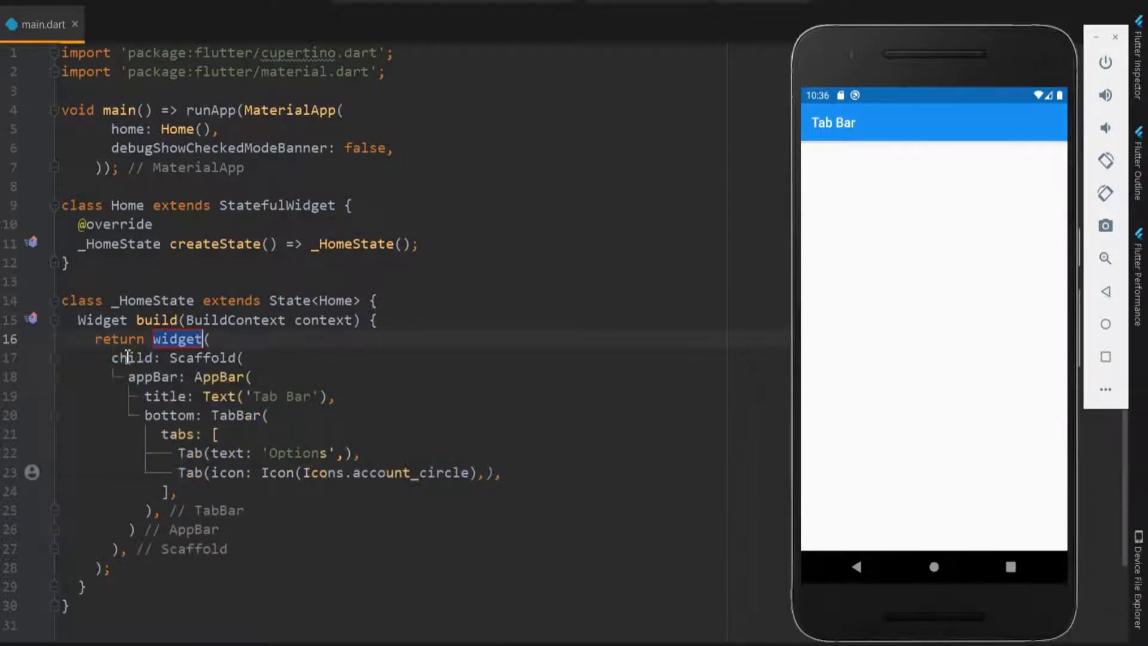
text(DefaultTabController)
text(length: 2,)
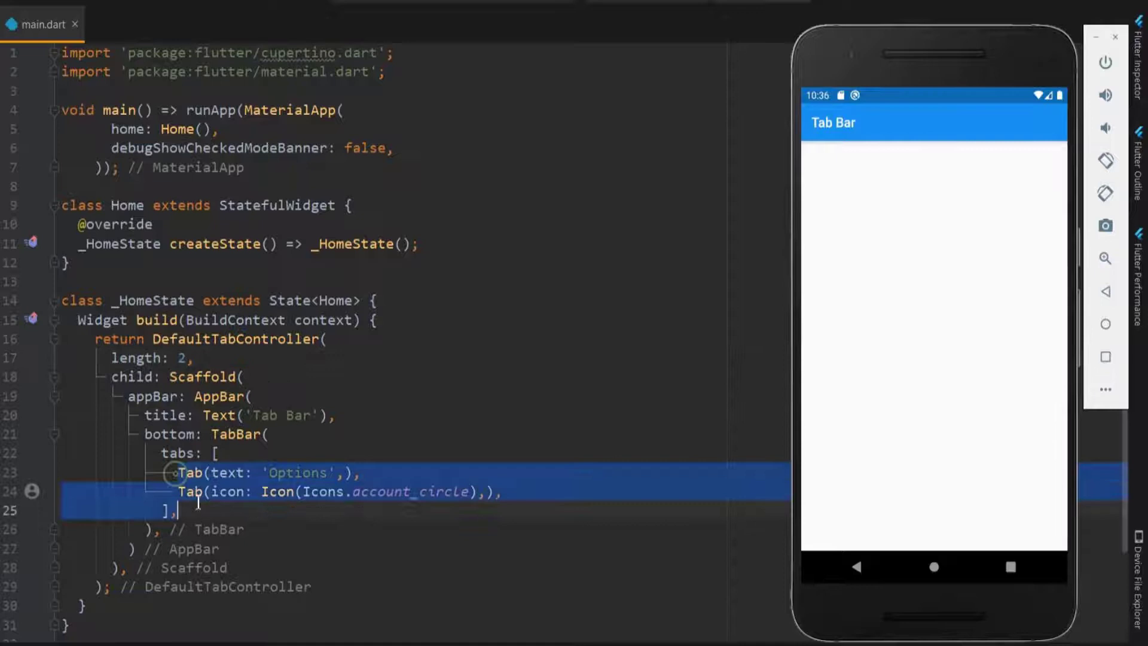
click(423, 472)
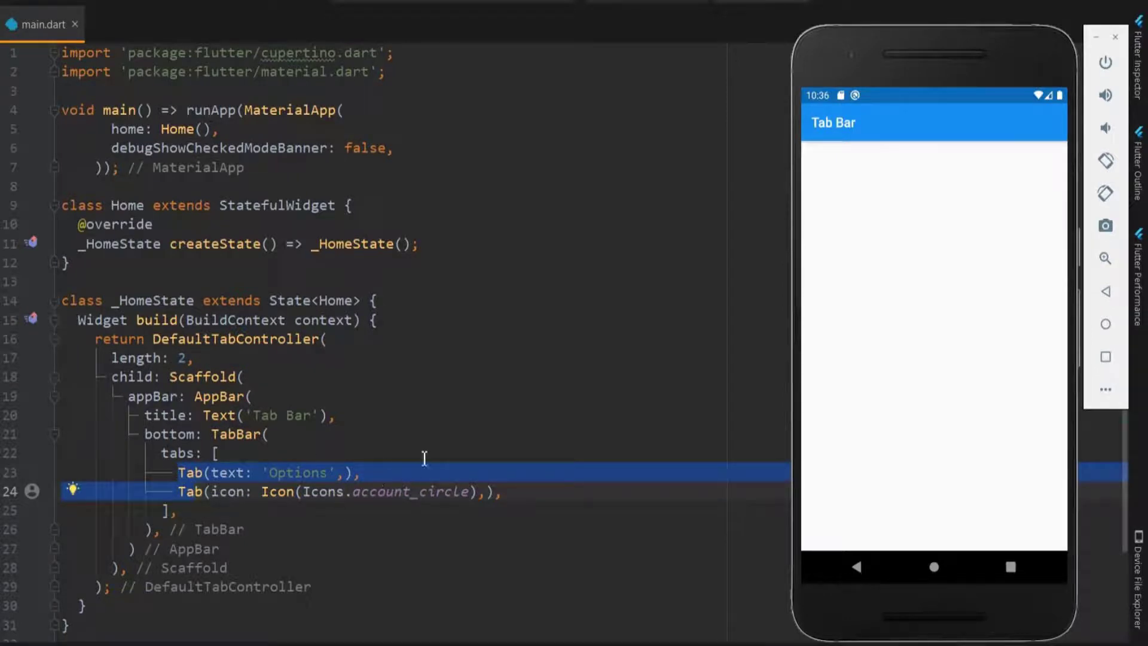
click(214, 452)
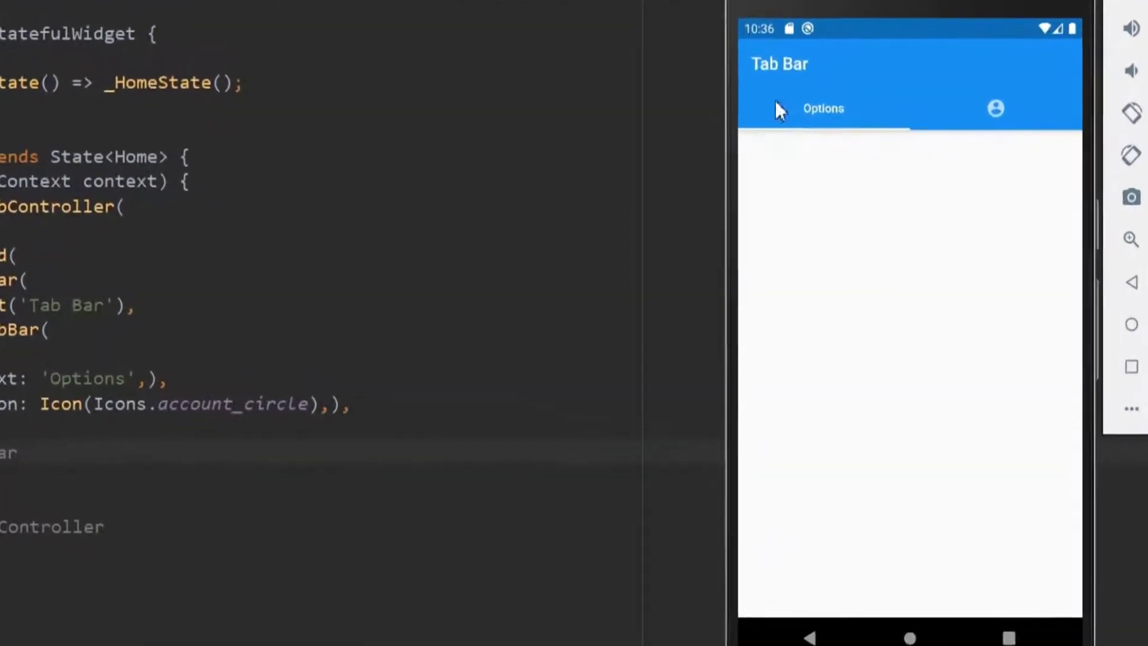
mouse_move(1065, 135)
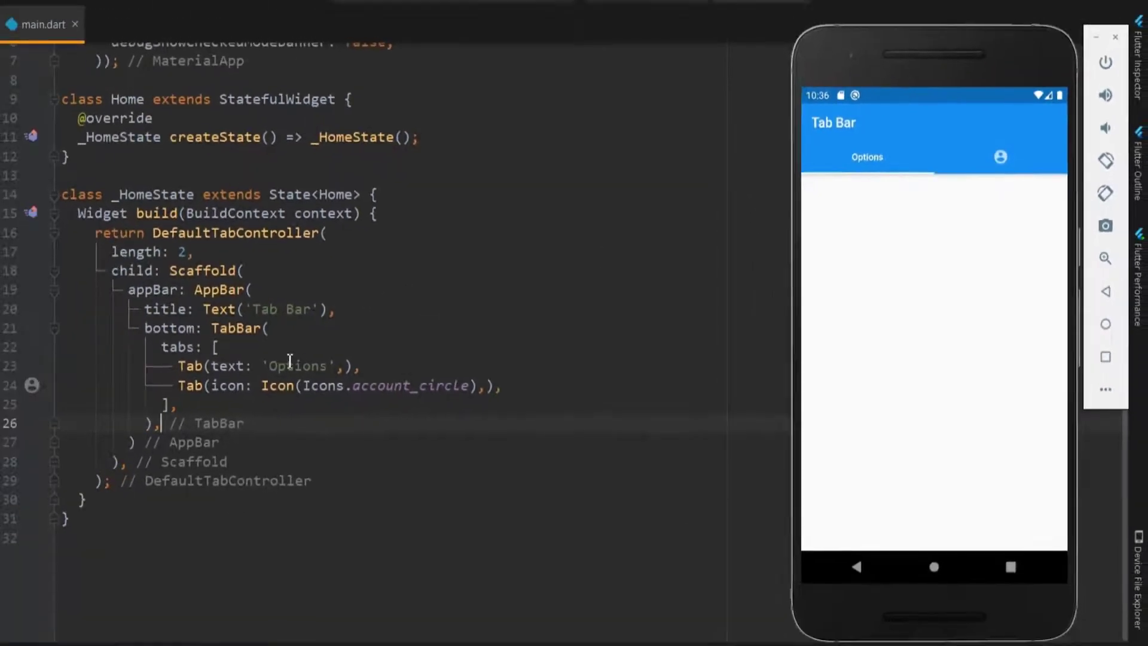
mouse_move(913, 307)
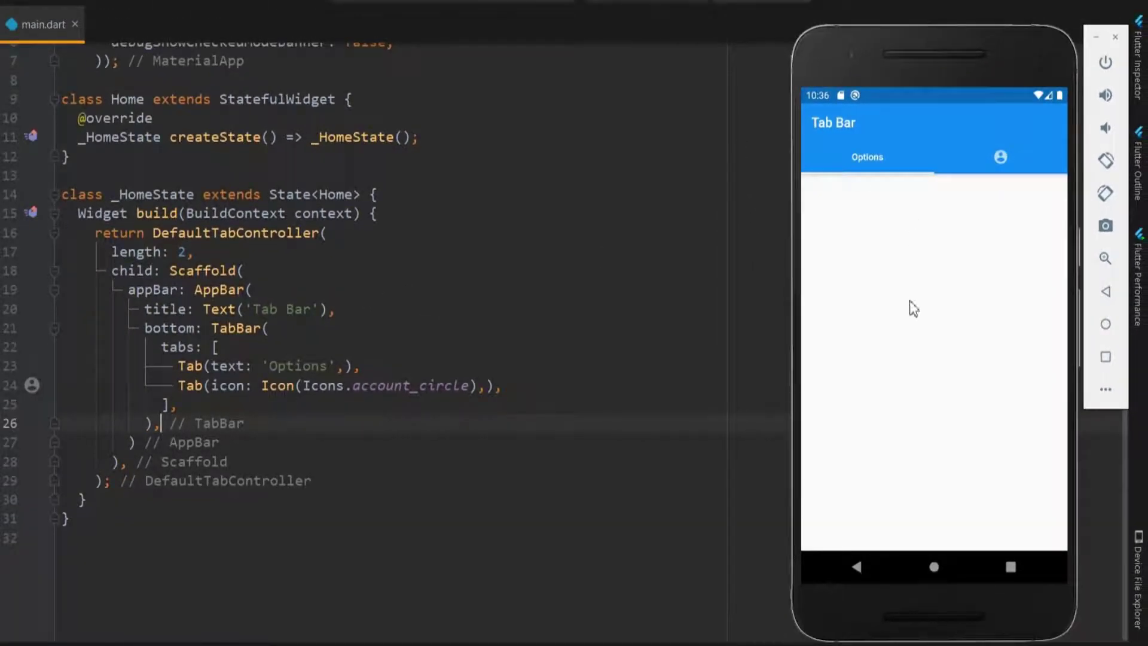
mouse_move(1032, 242)
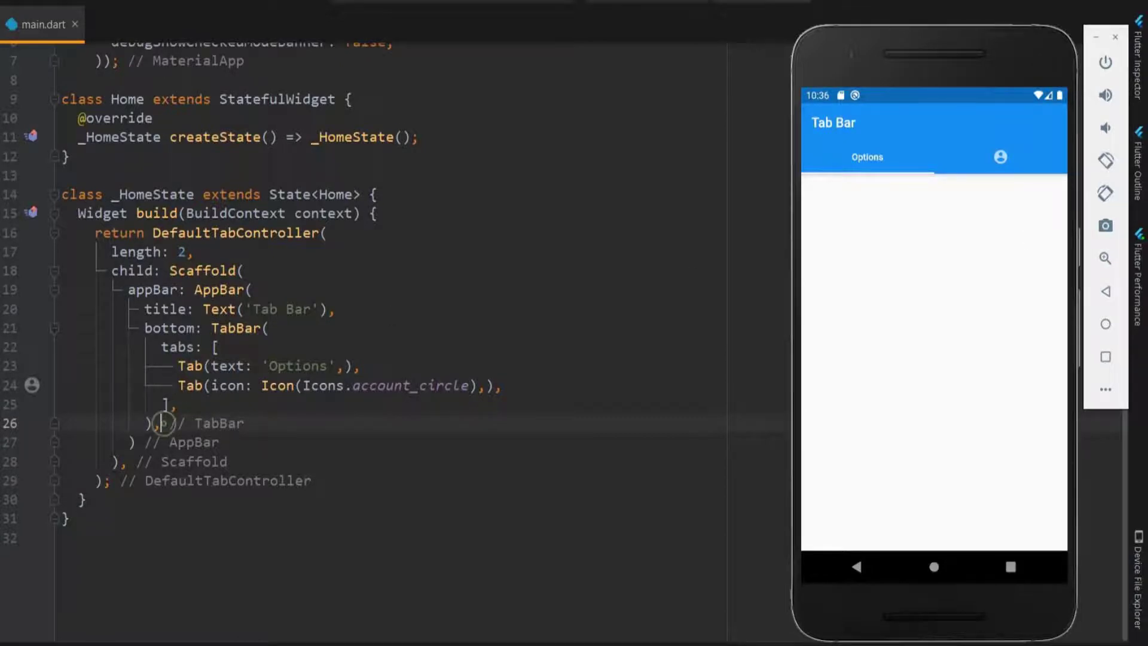
Step: Add body: TabBarView with an empty children list to the Scaffold
text(body)
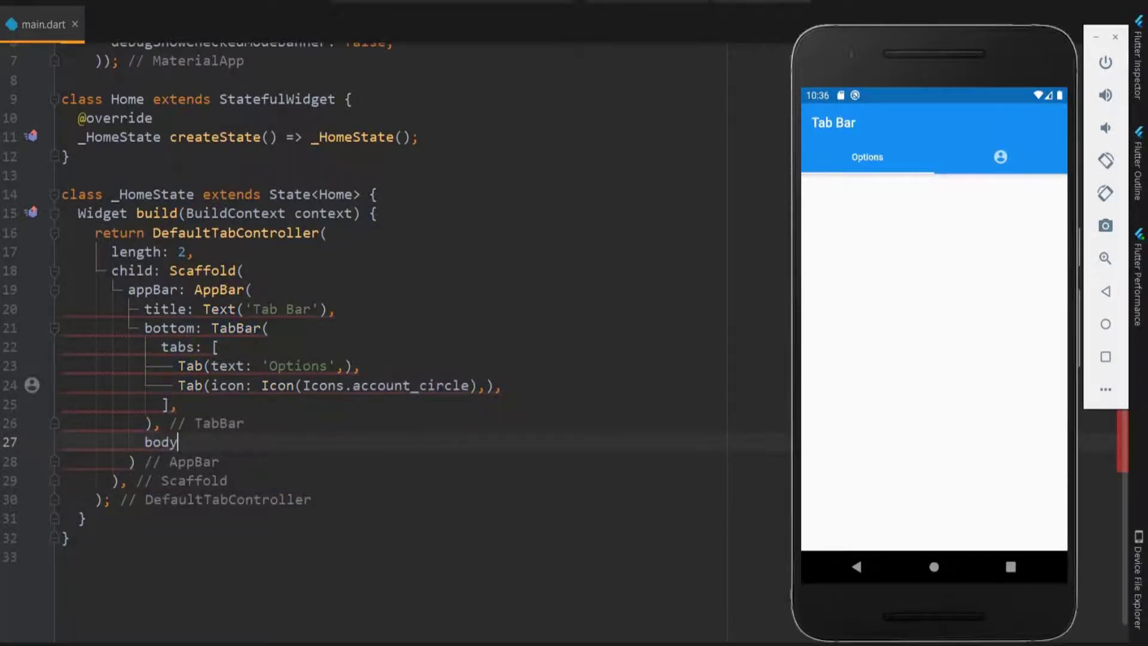
text(:TabBarView()
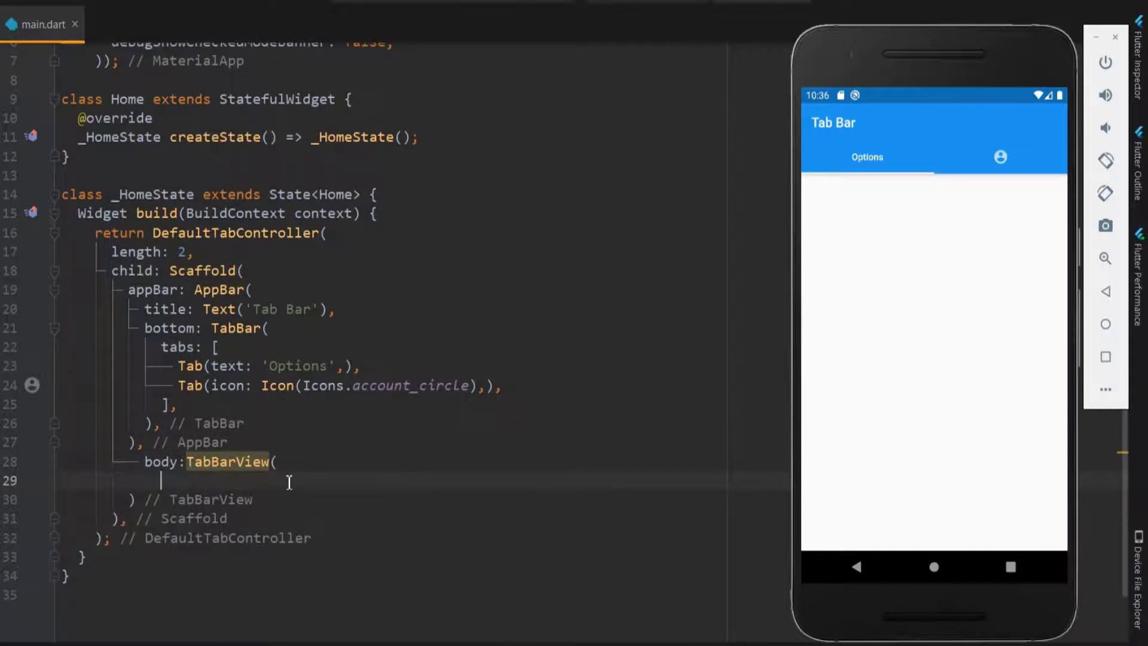
text(children: [])
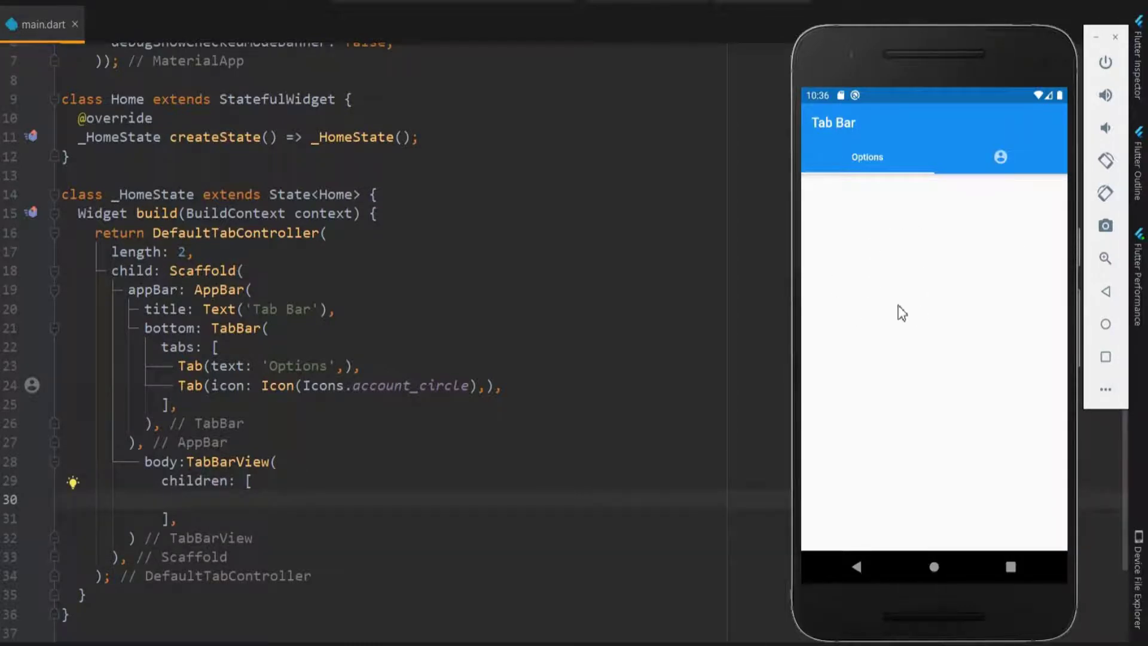
scroll(down, 3)
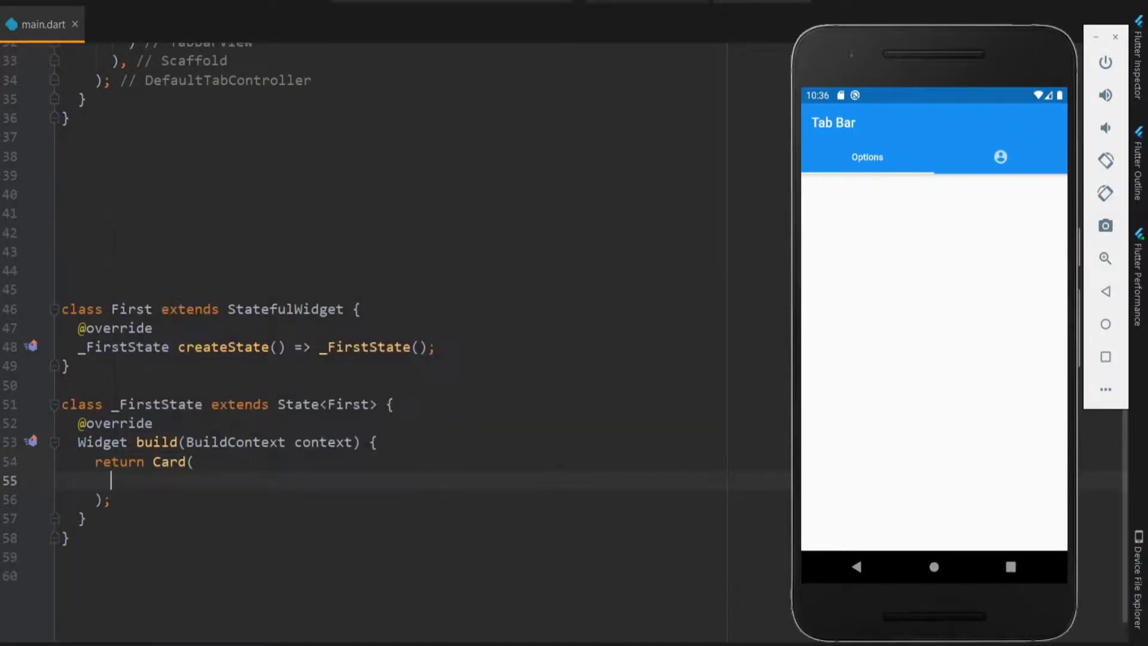
Step: Make First and Second return a Colors.deepOrange Card with a size-100 add icon
text(color: Colors.,)
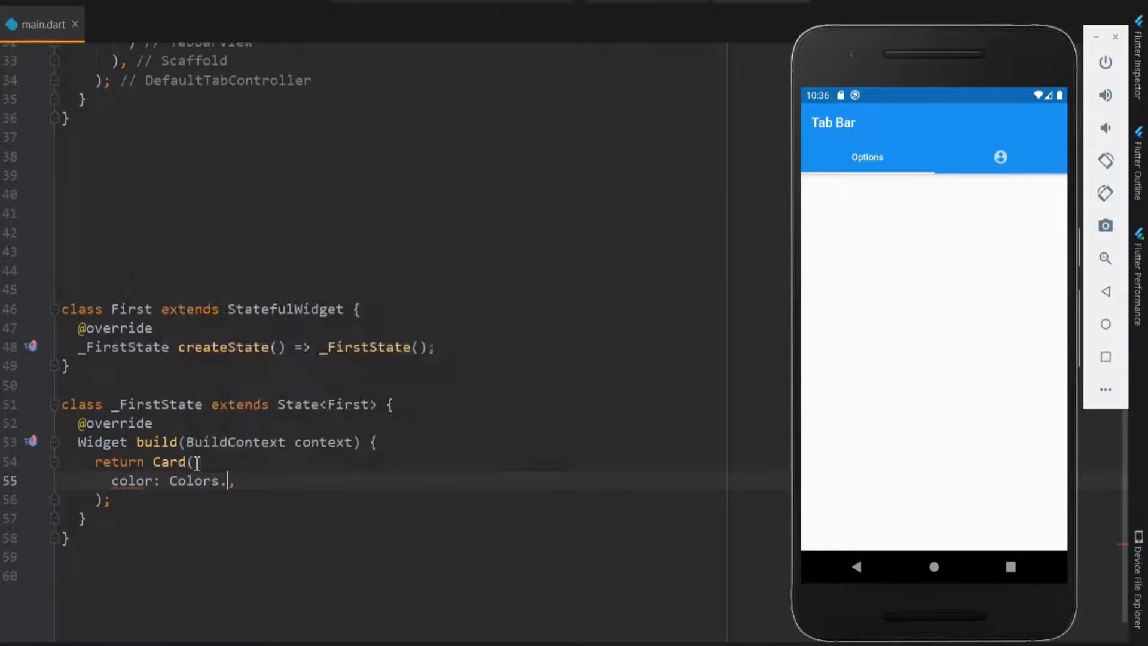
text(deepOrange)
text(child: Icon(Icons.add,size: 100.0,),)
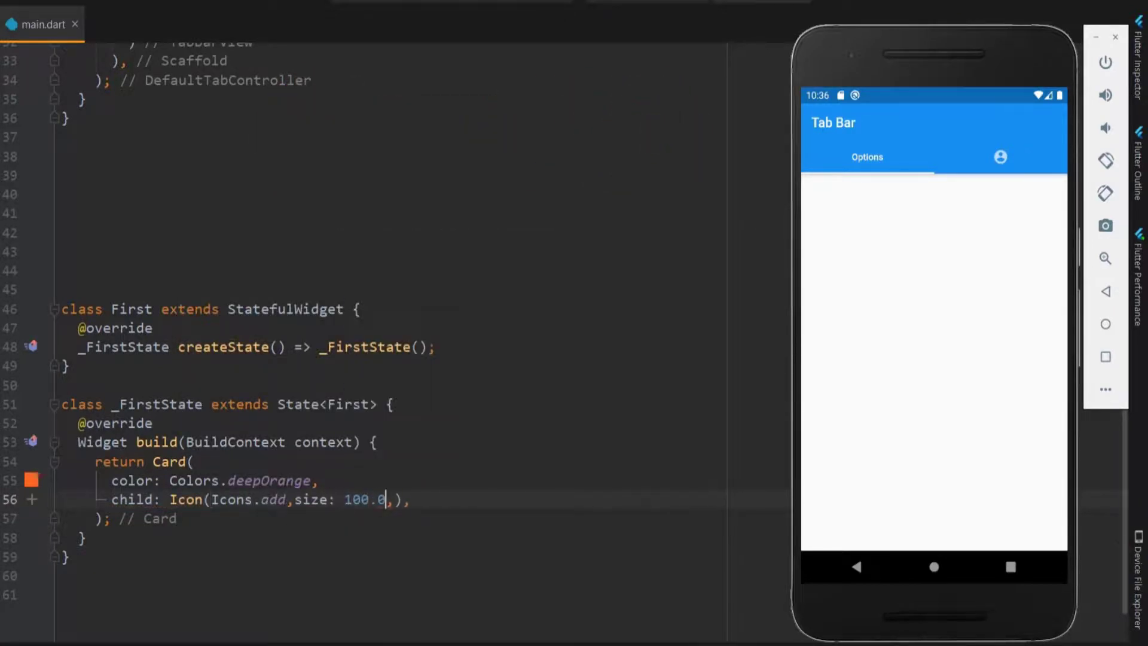
text(s)
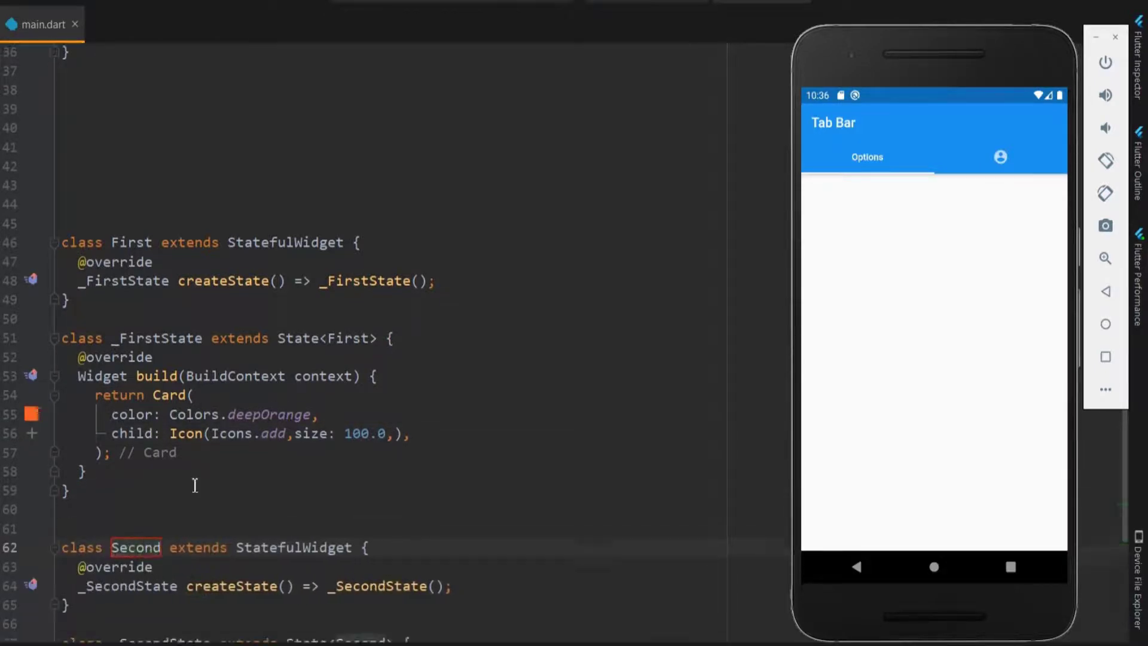
scroll(down, 3)
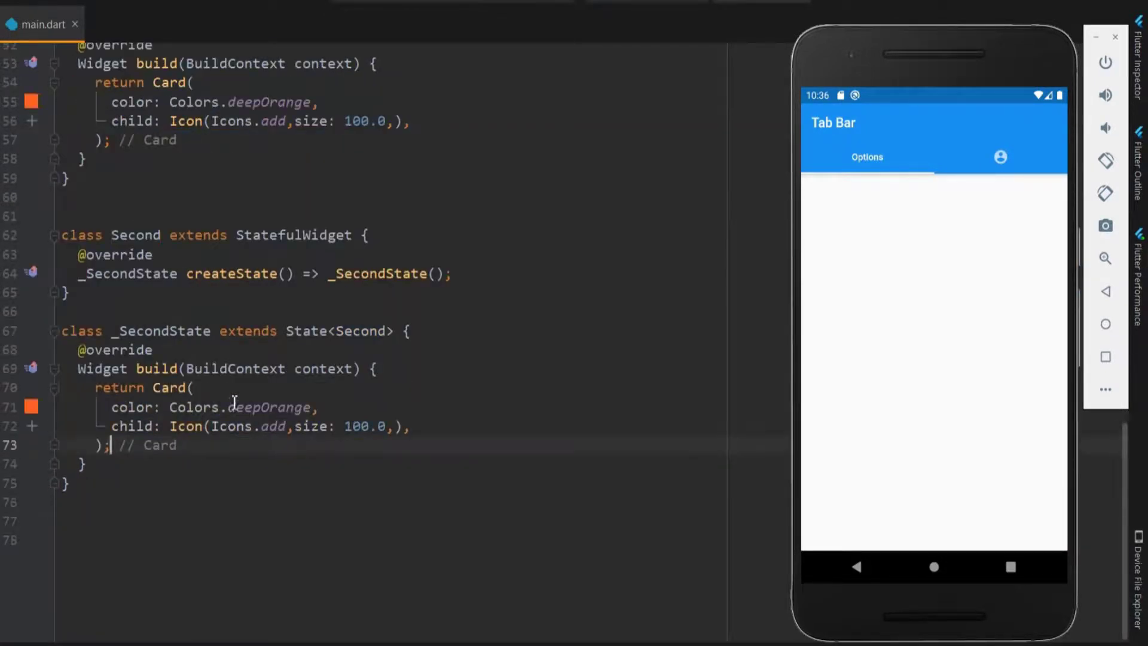
scroll(up, 3)
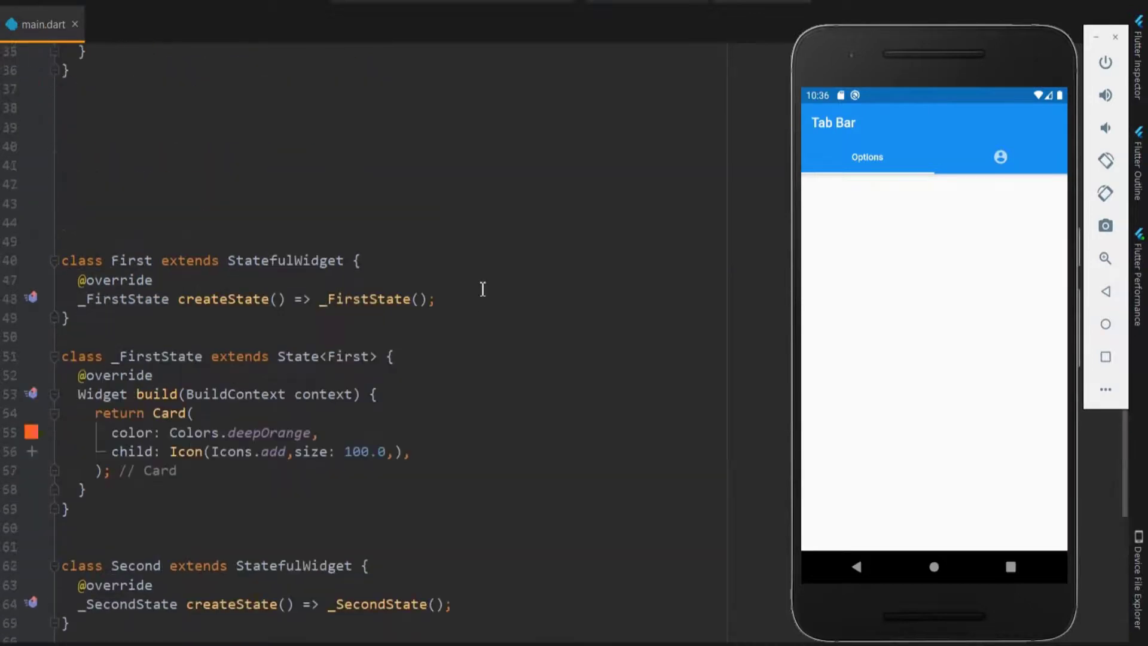
scroll(up, 3)
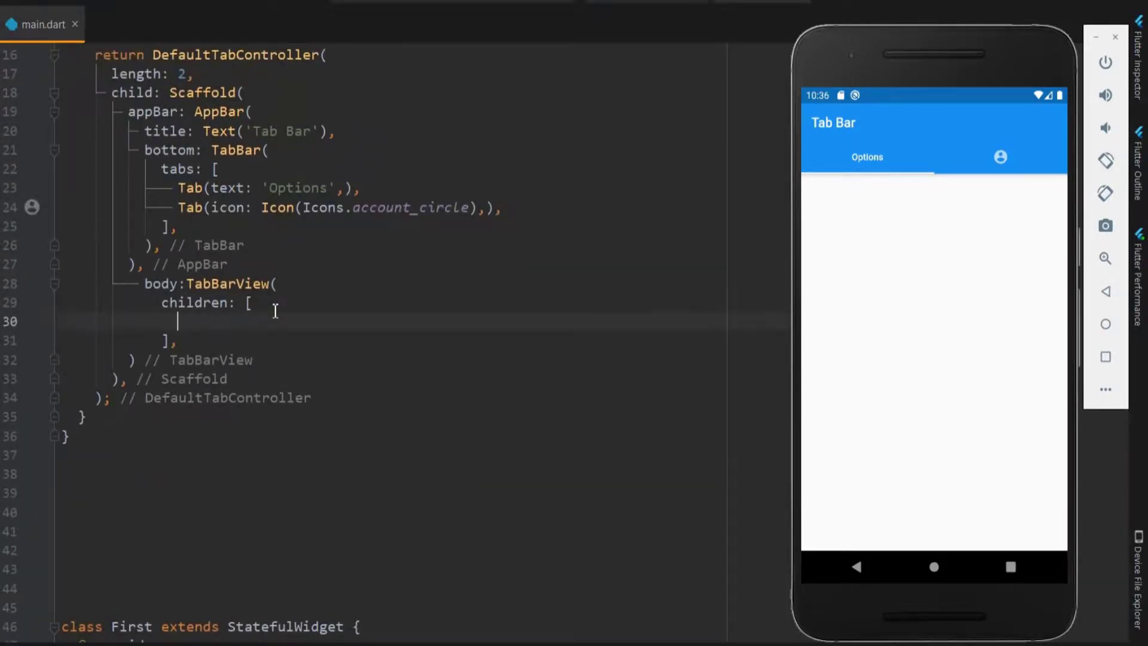
Step: List First() and Second() as the TabBarView children
text(First())
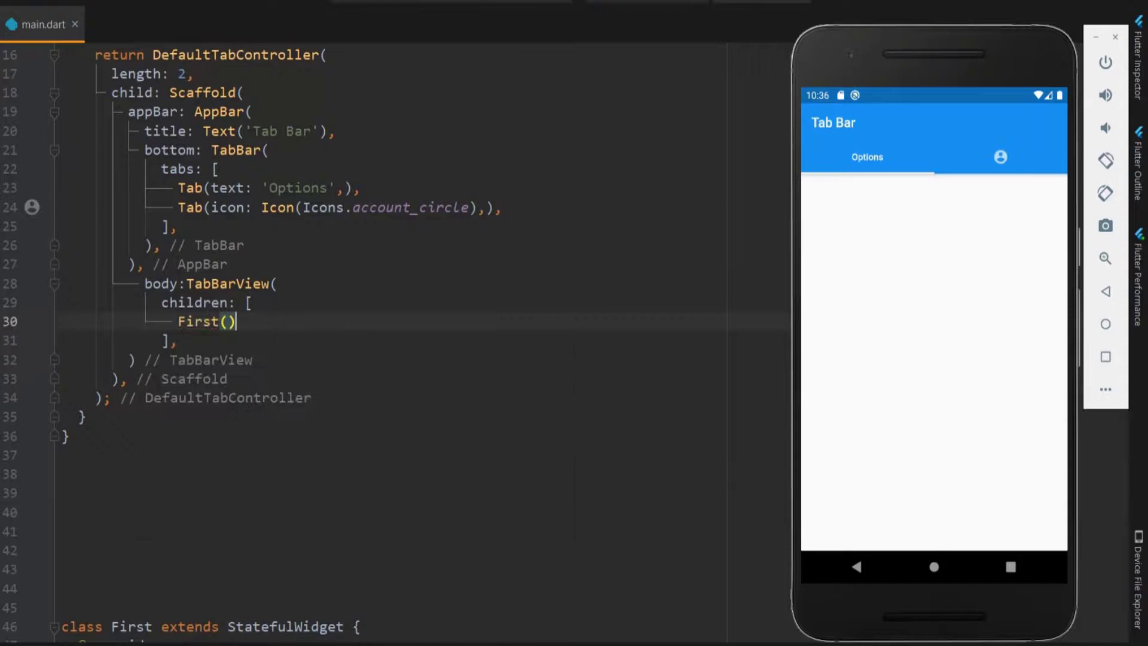
text(Second(),)
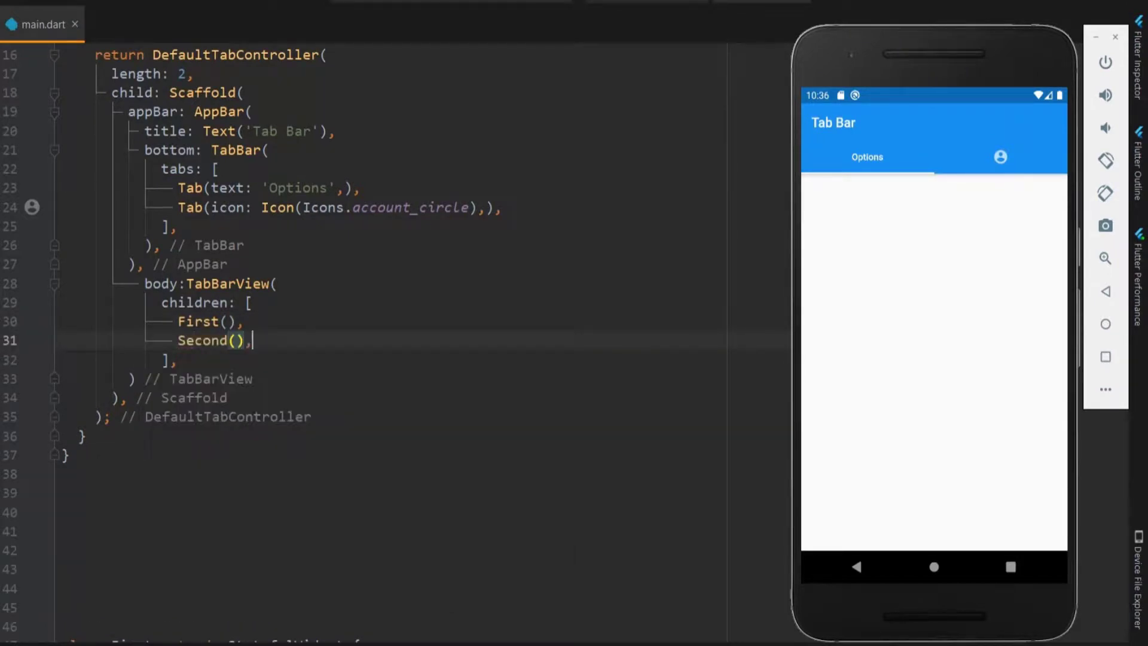
scroll(up, 3)
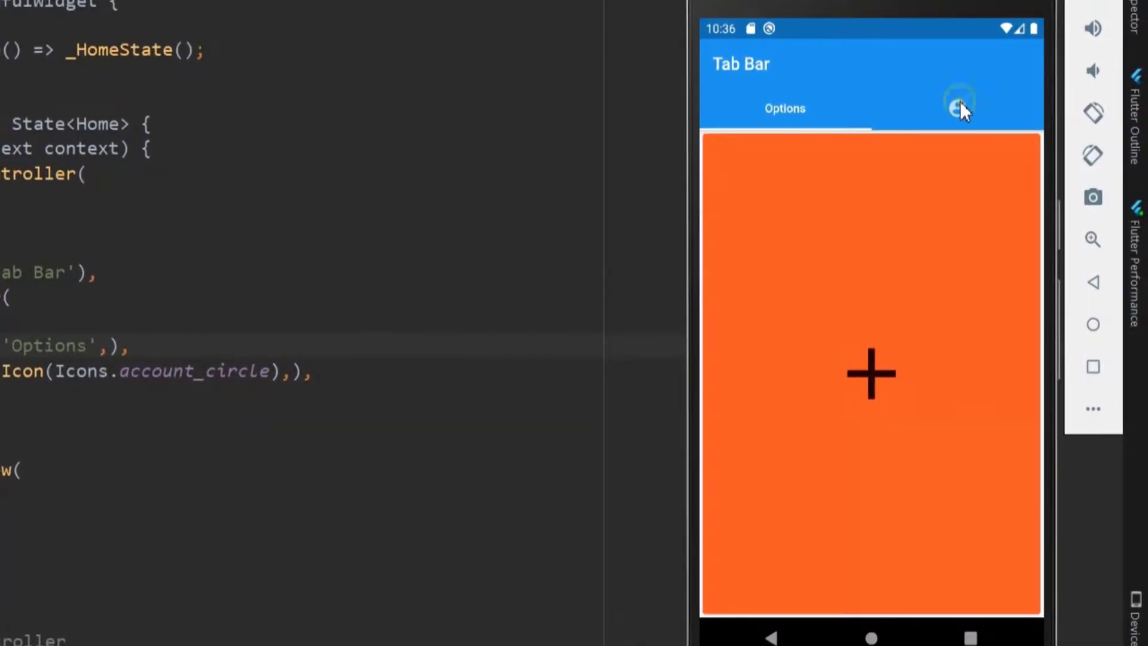
Step: Test tab switching: account tab shows the green card, Options the orange one
click(956, 109)
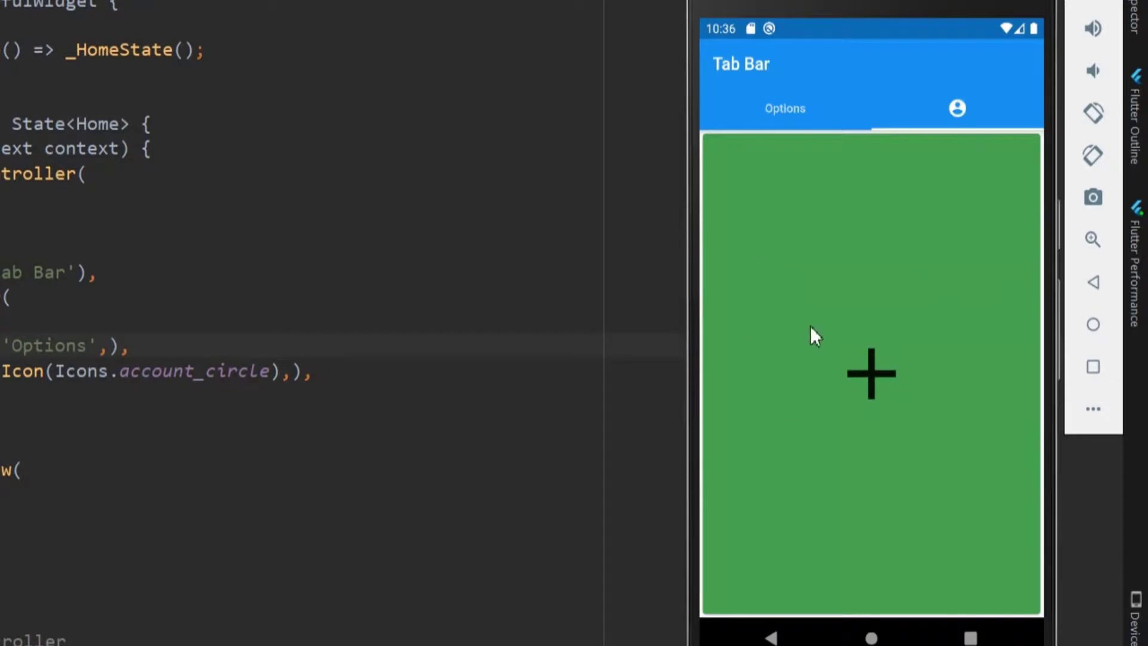
click(956, 109)
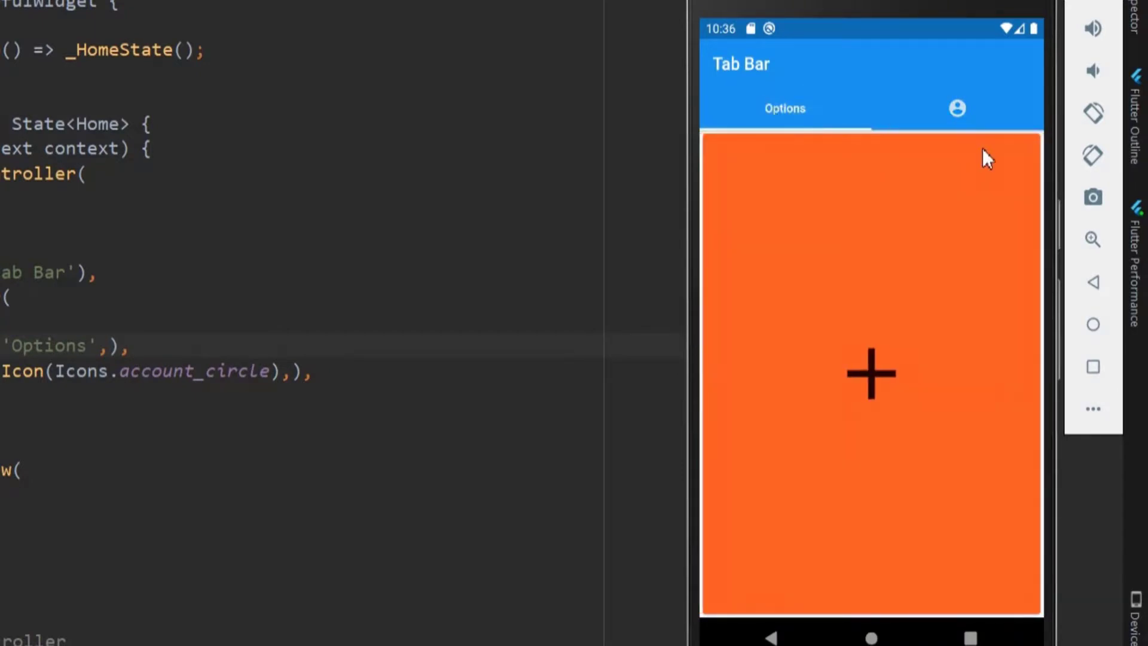
mouse_move(983, 113)
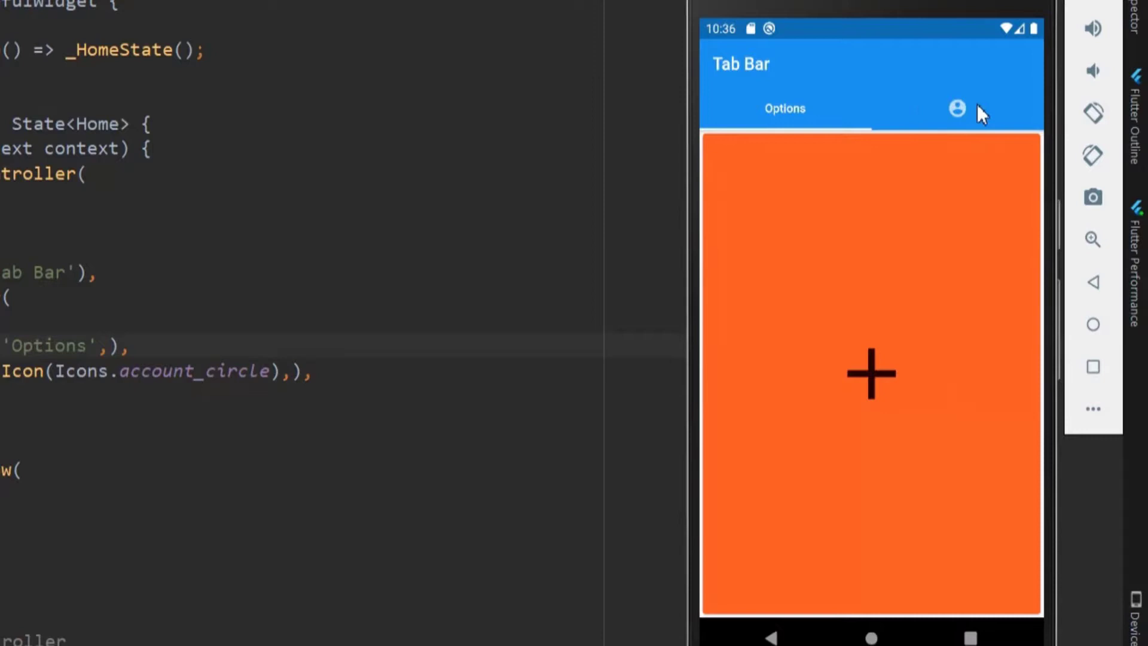